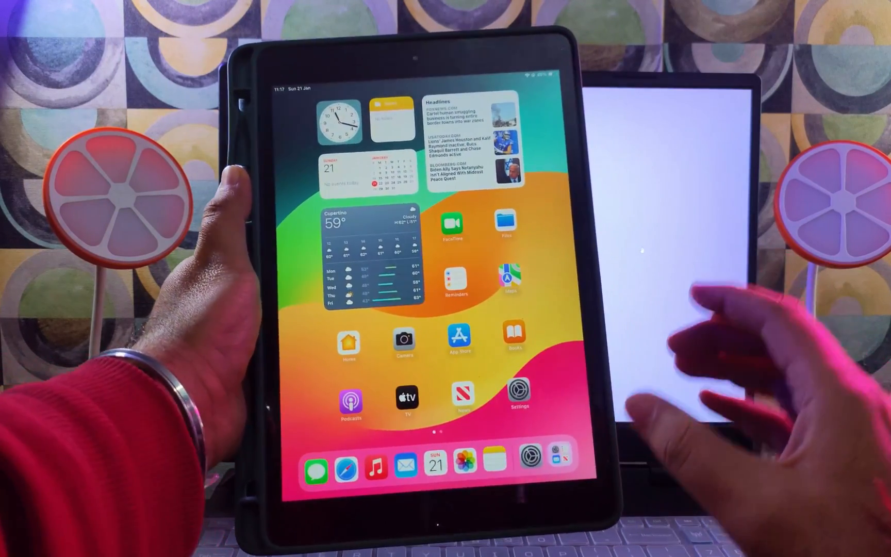
# - Show in Settings > Screen Time that a Screen Time passcode is set, then cancel the passcode options
pyautogui.click(520, 398)
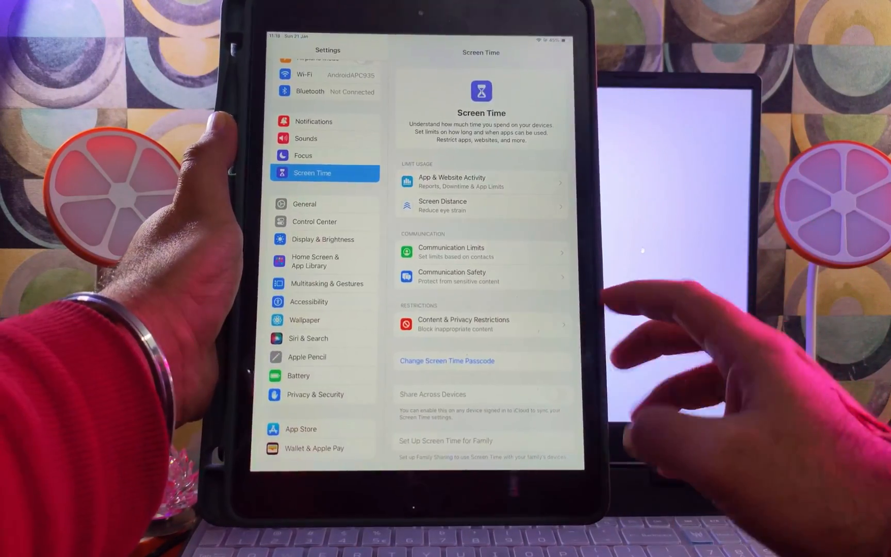
pyautogui.click(447, 360)
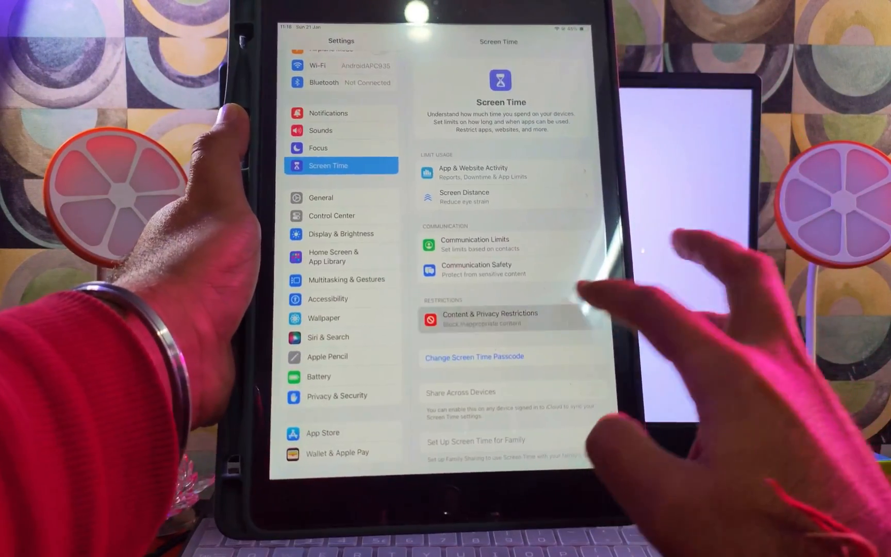
pyautogui.click(473, 356)
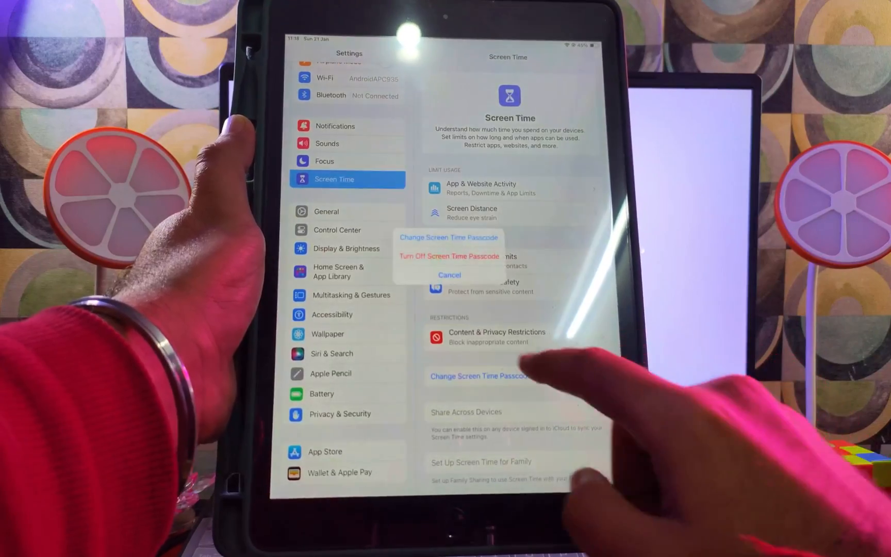
pyautogui.click(449, 237)
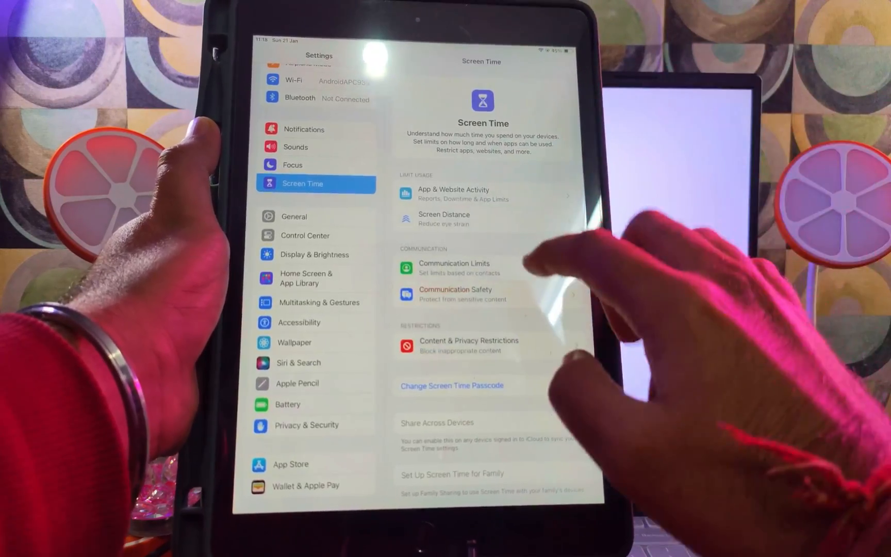
# - Bring up Content & Privacy Restrictions, then switch to the EaseUS MobiUnlock product page
pyautogui.click(468, 345)
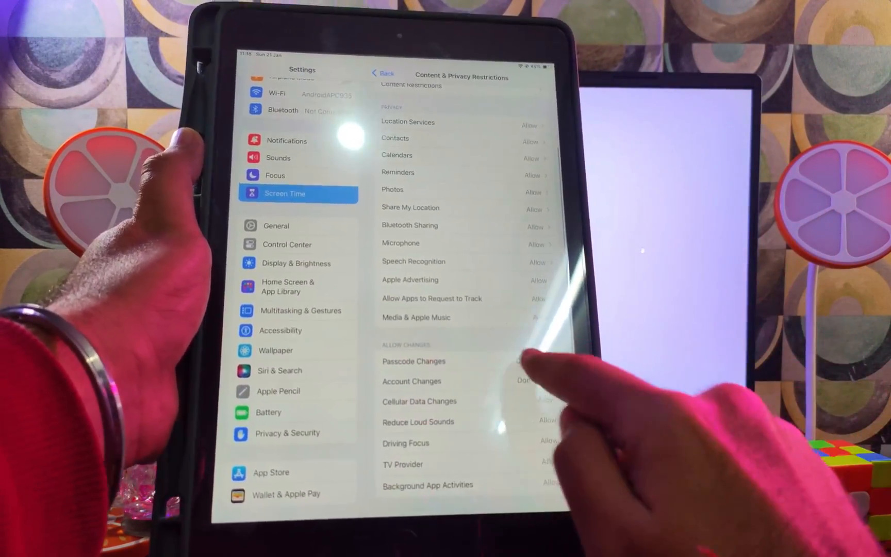
pyautogui.click(383, 73)
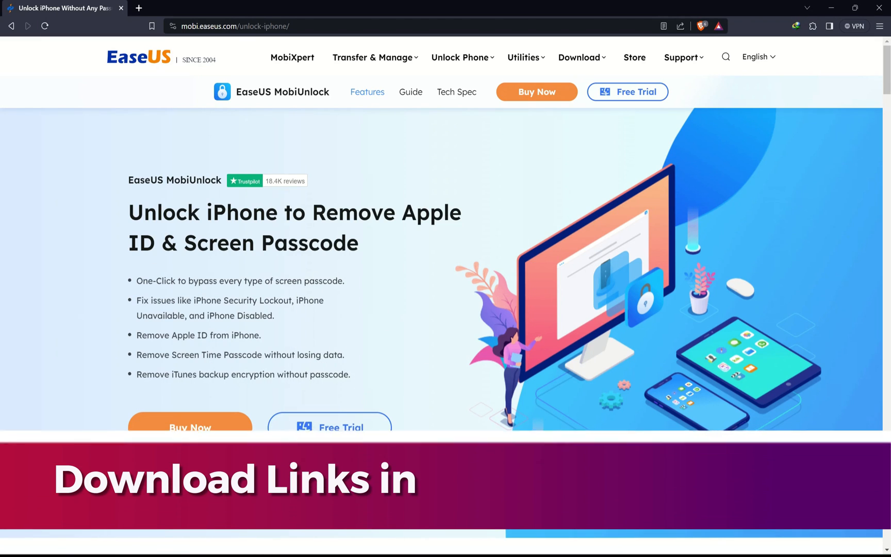
# - Look over the MobiUnlock product page, then download the free Windows trial
pyautogui.scroll(-3)
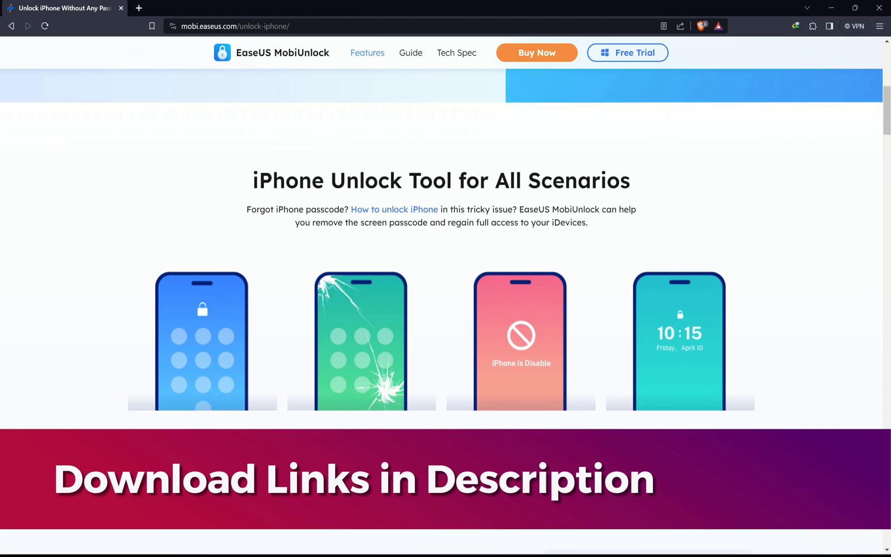
pyautogui.scroll(-3)
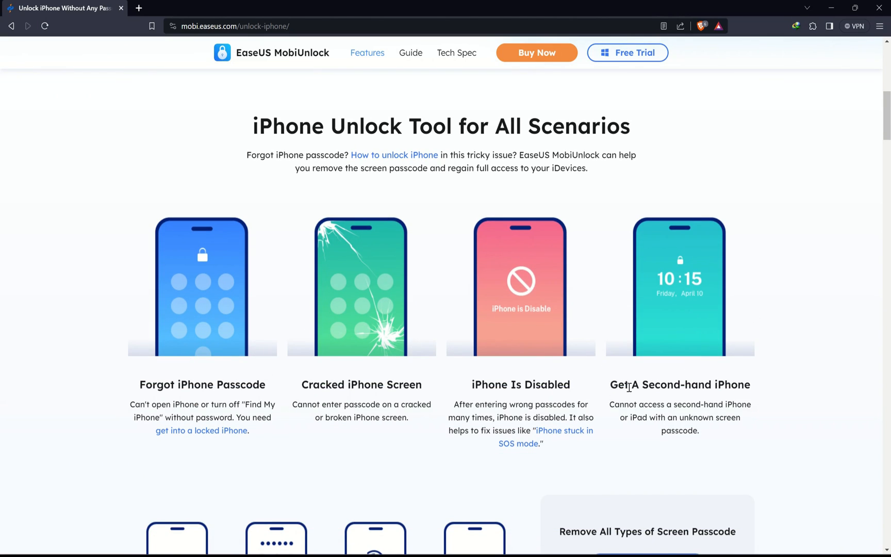
pyautogui.scroll(-3)
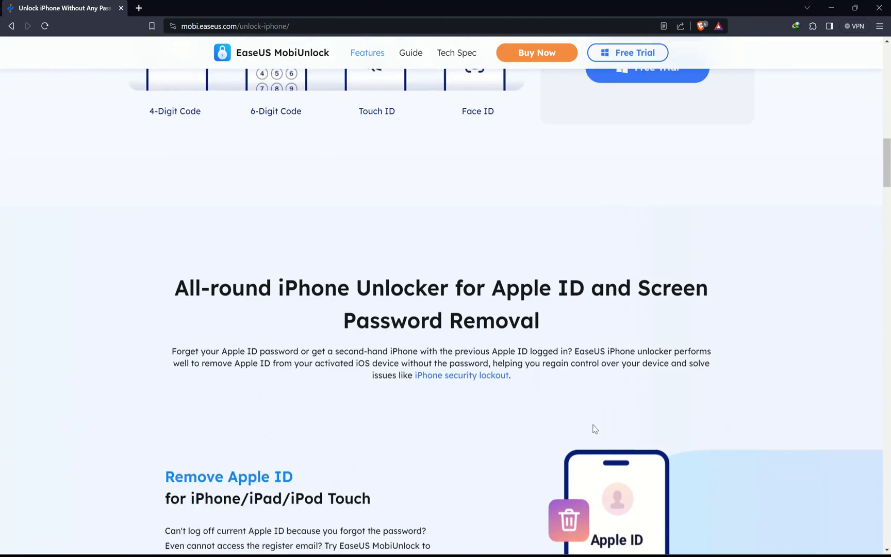
pyautogui.scroll(-3)
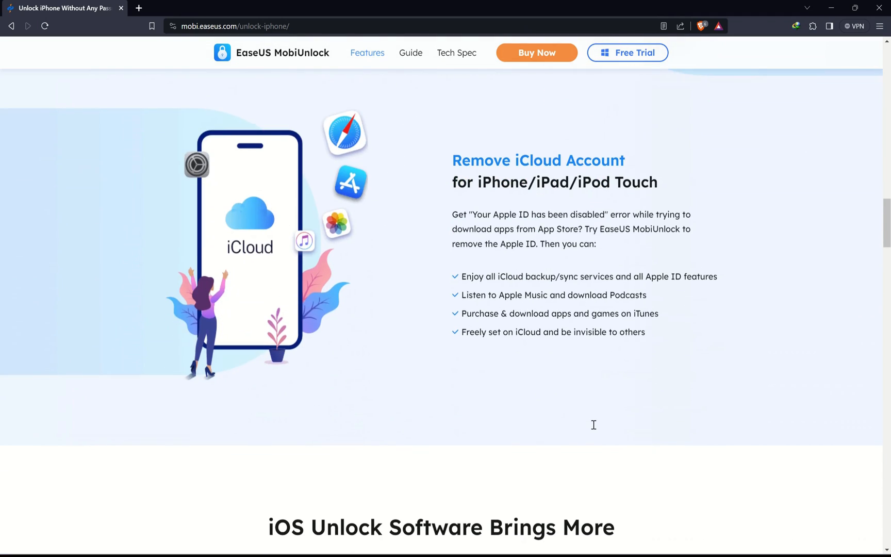
pyautogui.scroll(-3)
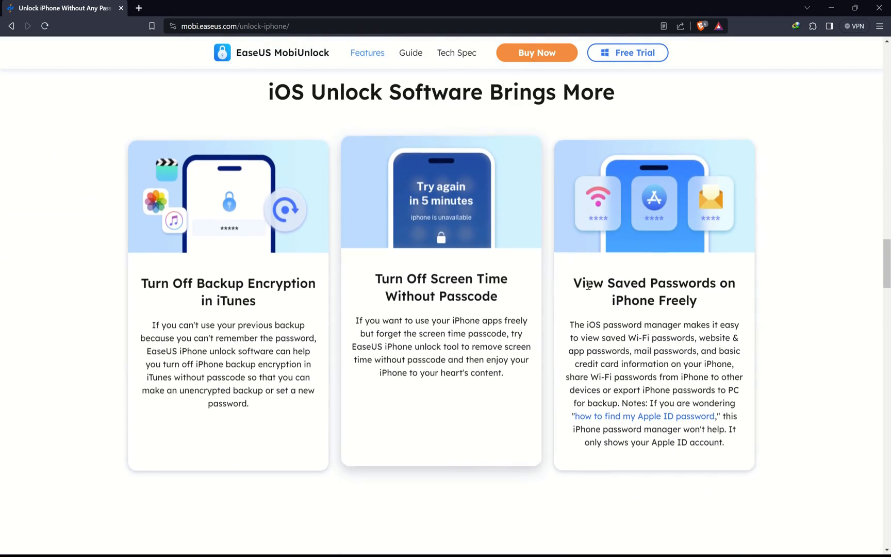
pyautogui.scroll(-3)
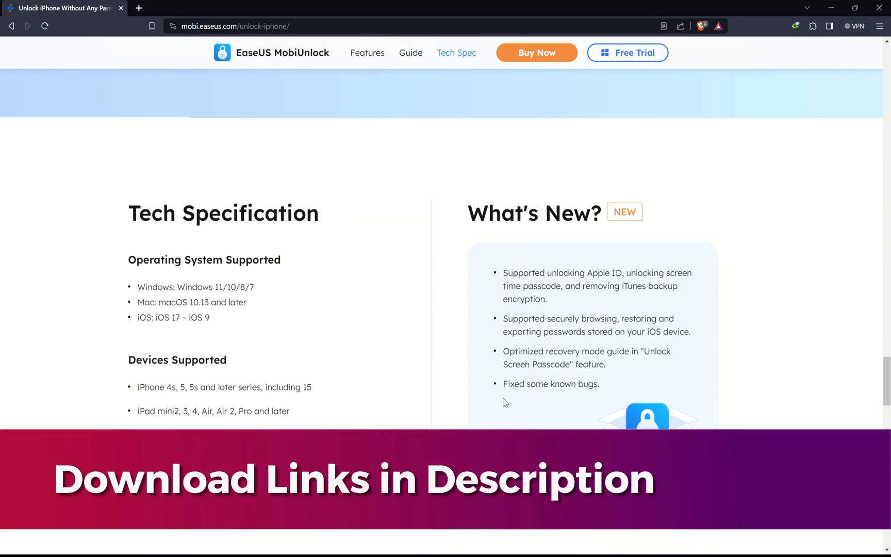
pyautogui.scroll(3)
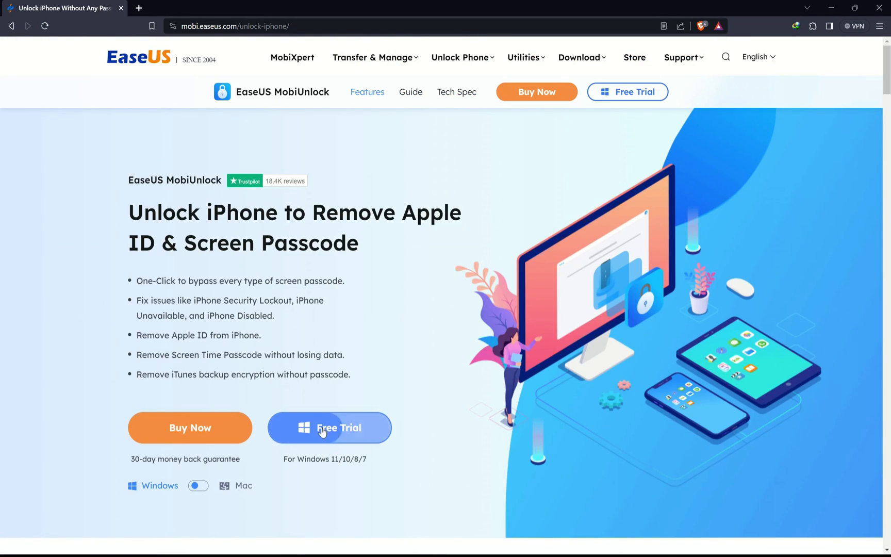
pyautogui.click(330, 427)
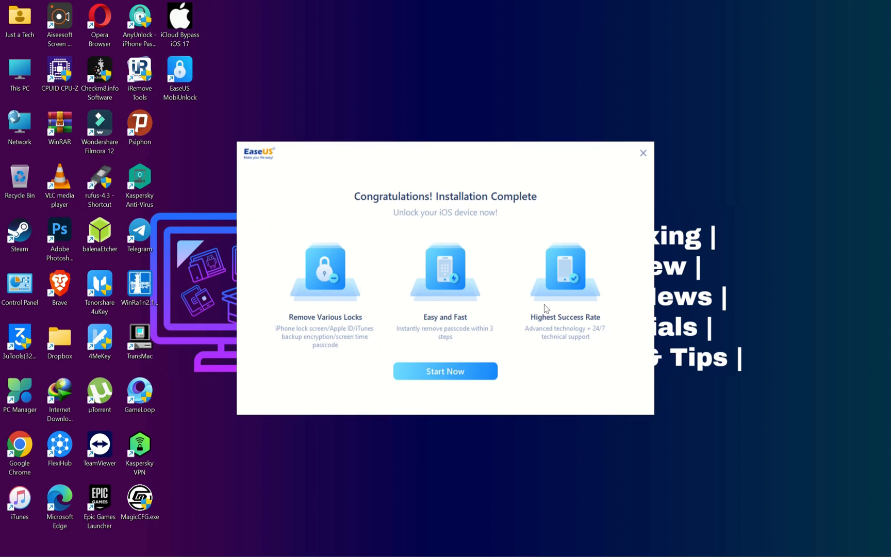
# - Start MobiUnlock from the Installation Complete dialog to reach its menu of unlock tools
pyautogui.click(445, 371)
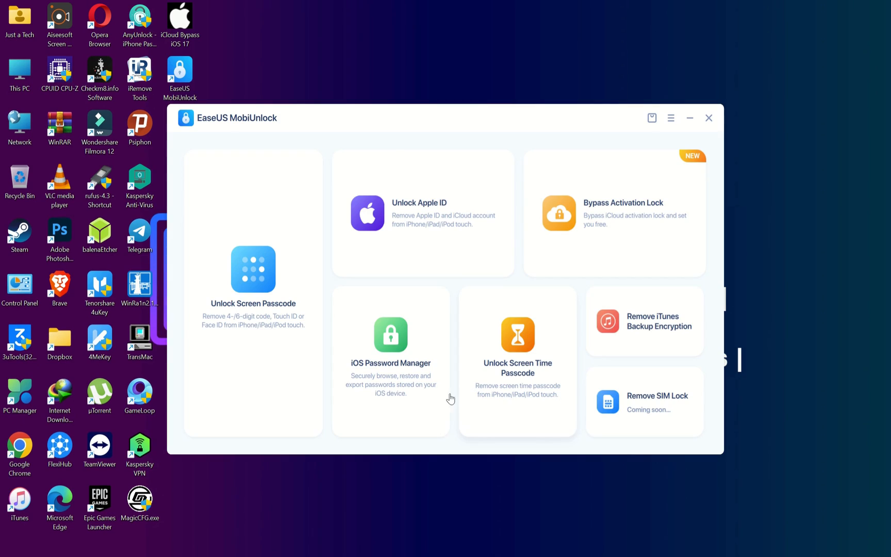
pyautogui.moveTo(257, 298)
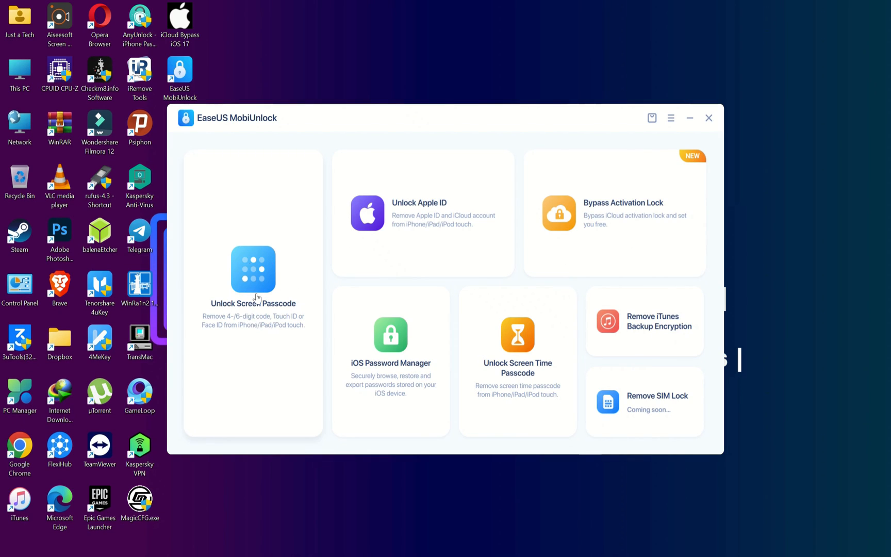
pyautogui.moveTo(644, 188)
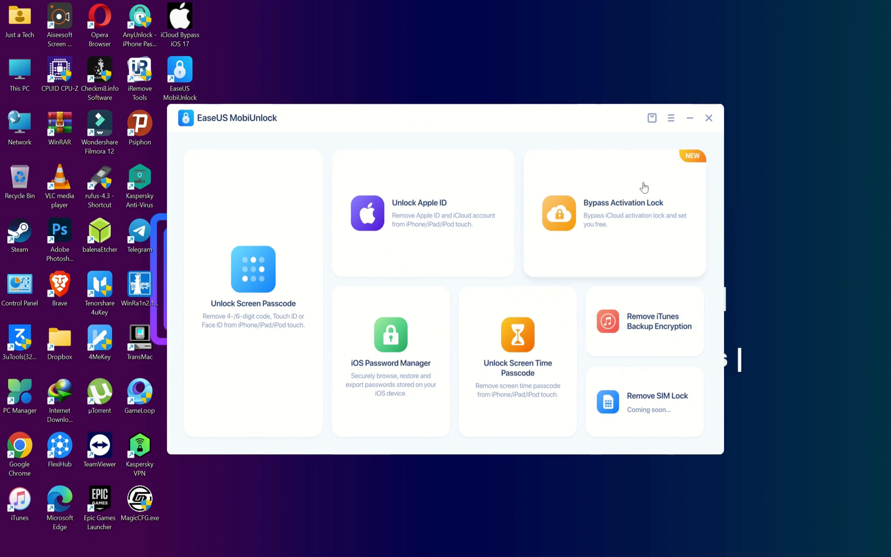
pyautogui.moveTo(569, 313)
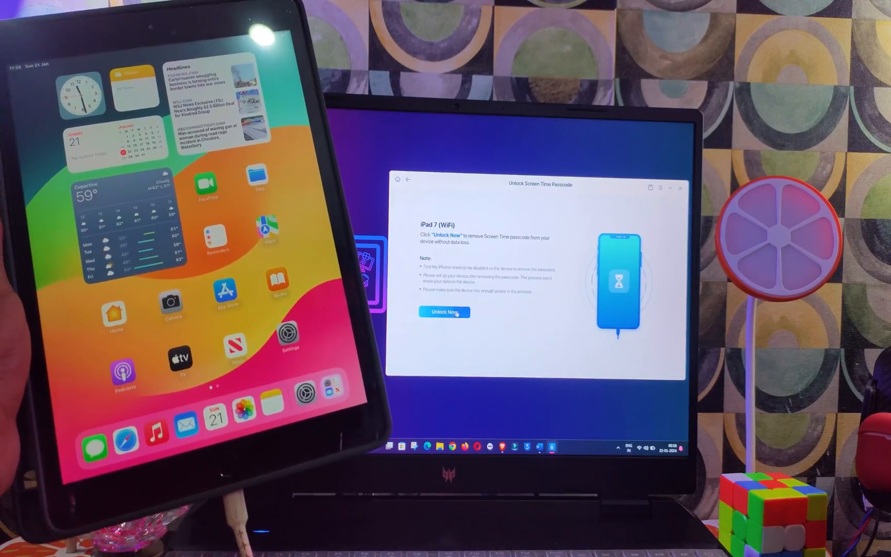
# - Unlock the iPad 7's Screen Time passcode and acknowledge the Unlocking Successful message
pyautogui.click(444, 312)
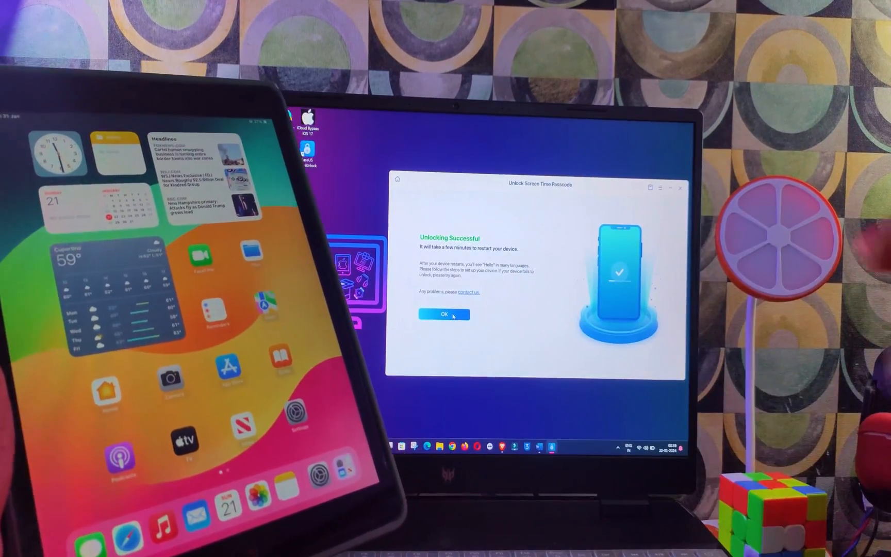
pyautogui.click(444, 314)
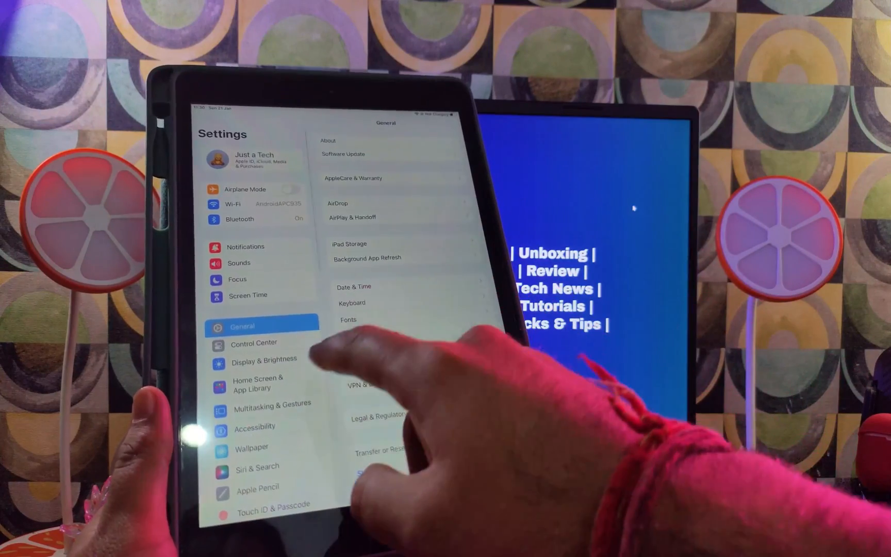
# - Return to Screen Time in Settings to confirm a new passcode can be set
pyautogui.click(248, 295)
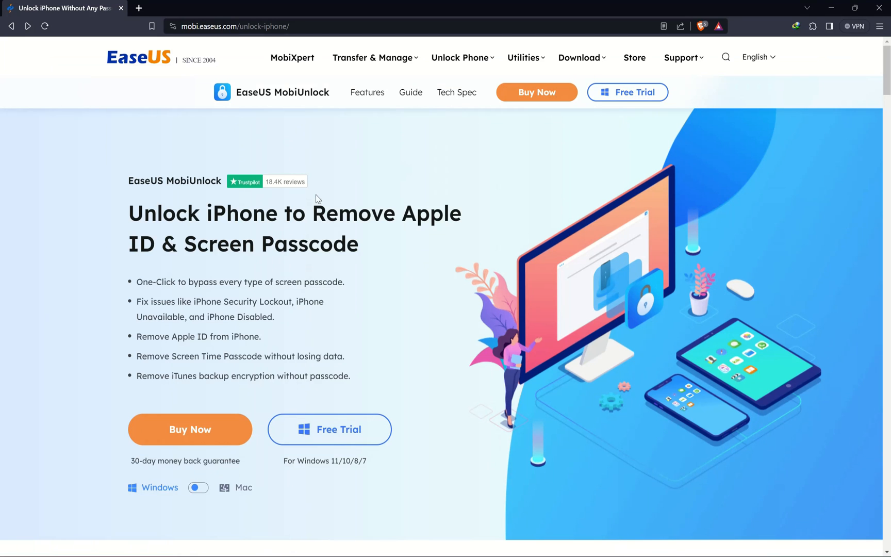
# - View the MobiUnlock purchase page with 1-Year, Lifetime and Technician plans, then return to the product page
pyautogui.click(537, 92)
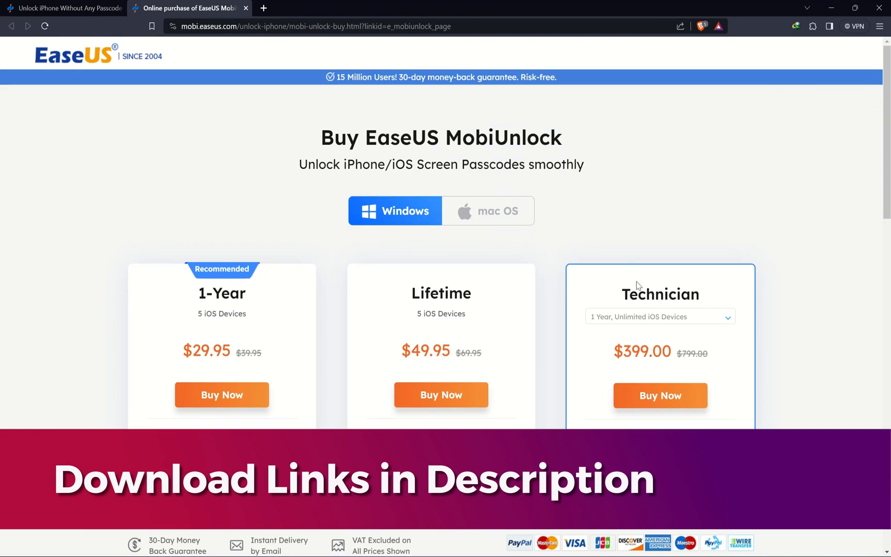
pyautogui.click(64, 9)
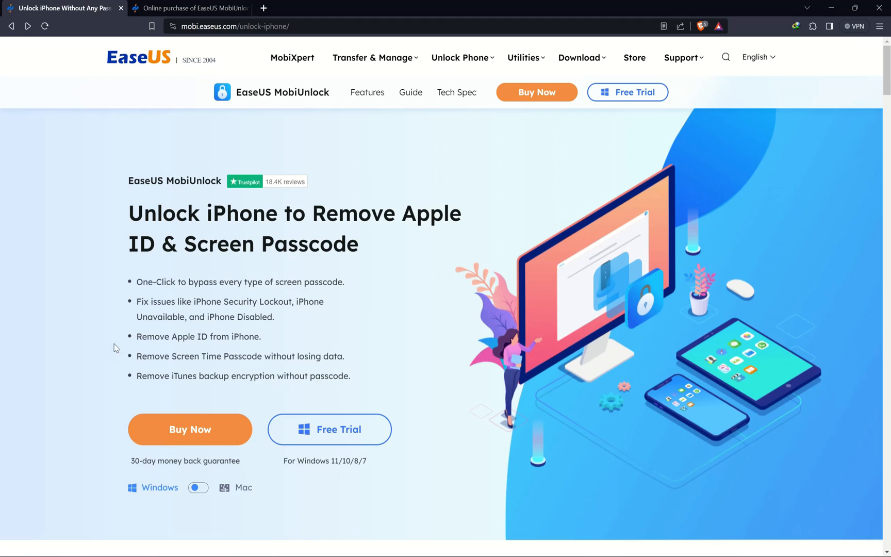